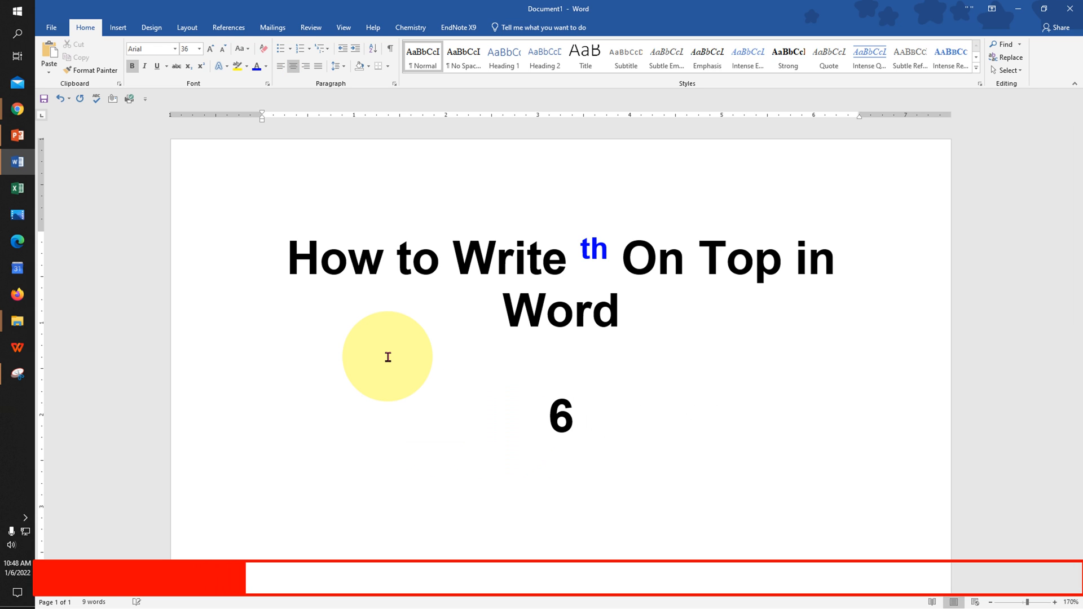
# Type '6th' below the title and make 'th' superscript with Ctrl+Shift+=.
pyautogui.write('th')
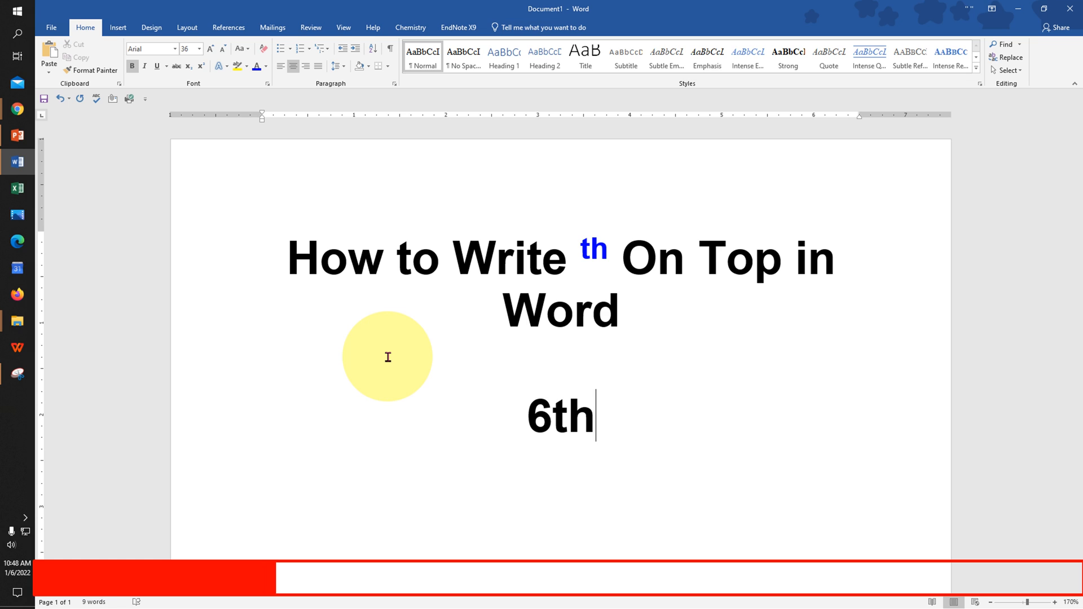
pyautogui.doubleClick(576, 416)
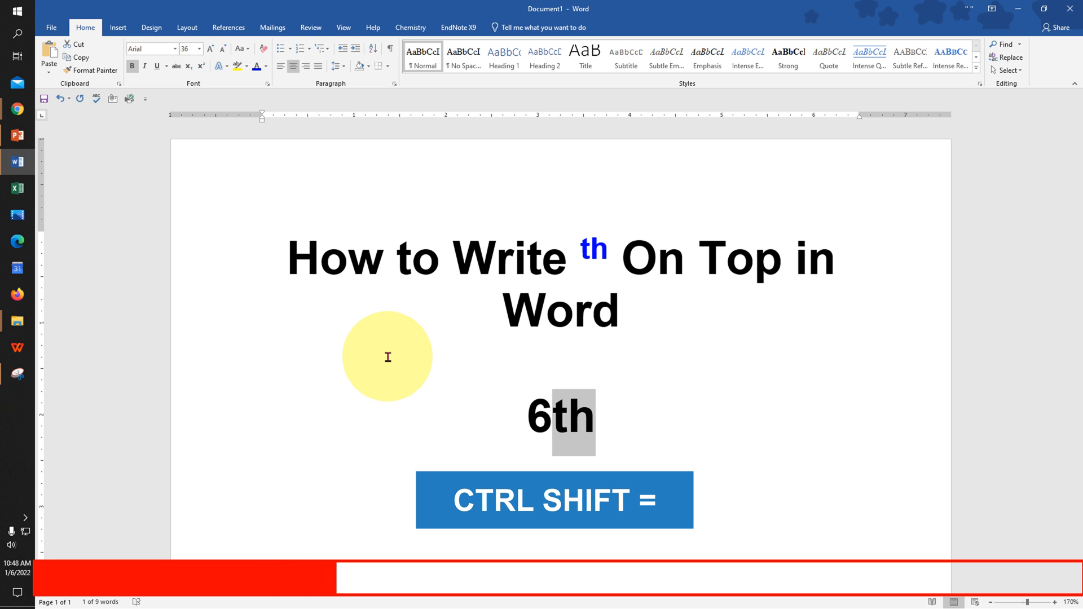
pyautogui.press('ctrl+shift+=')
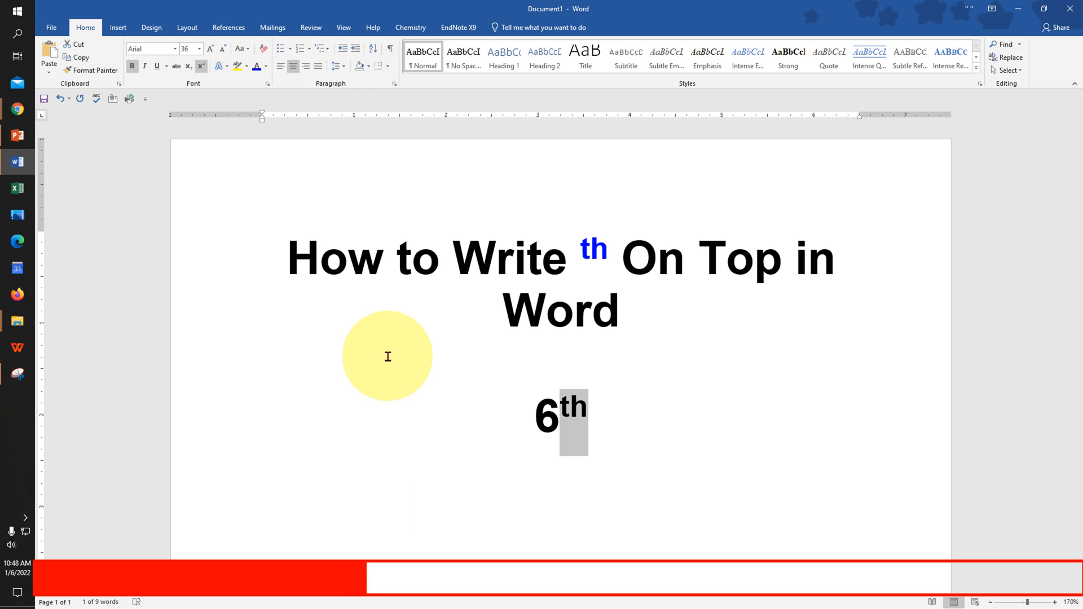
pyautogui.moveTo(594, 414)
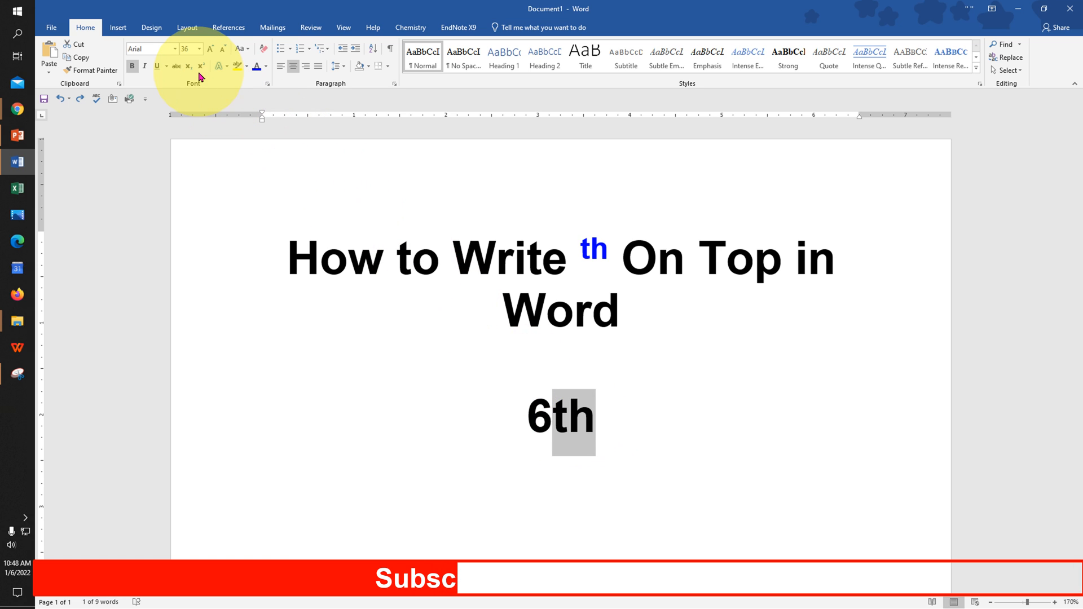
pyautogui.moveTo(200, 66)
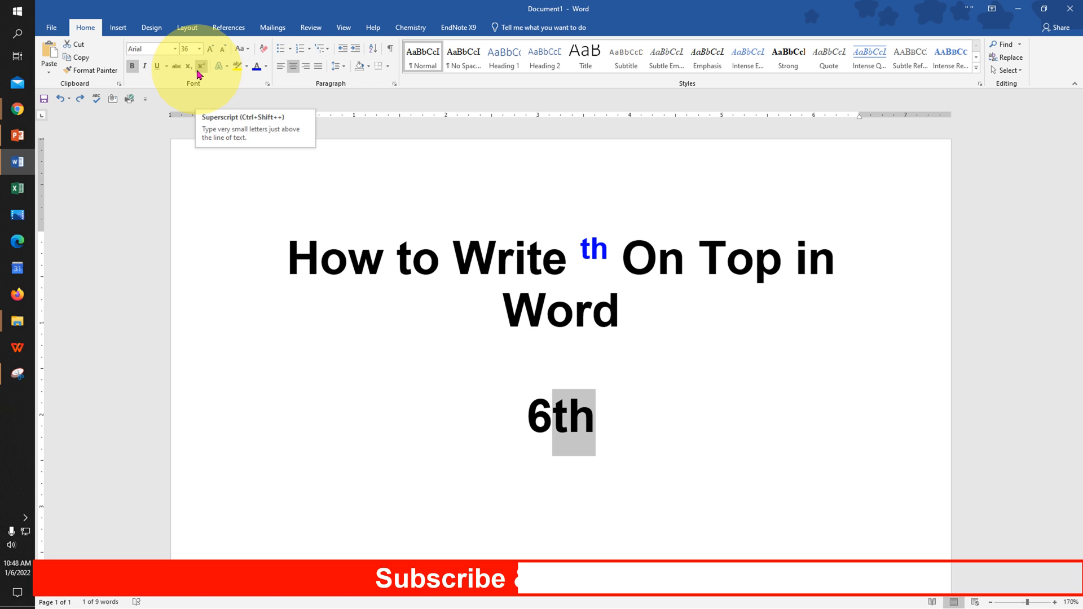
# Apply superscript to the selected 'th' using the ribbon's x² button.
pyautogui.click(200, 65)
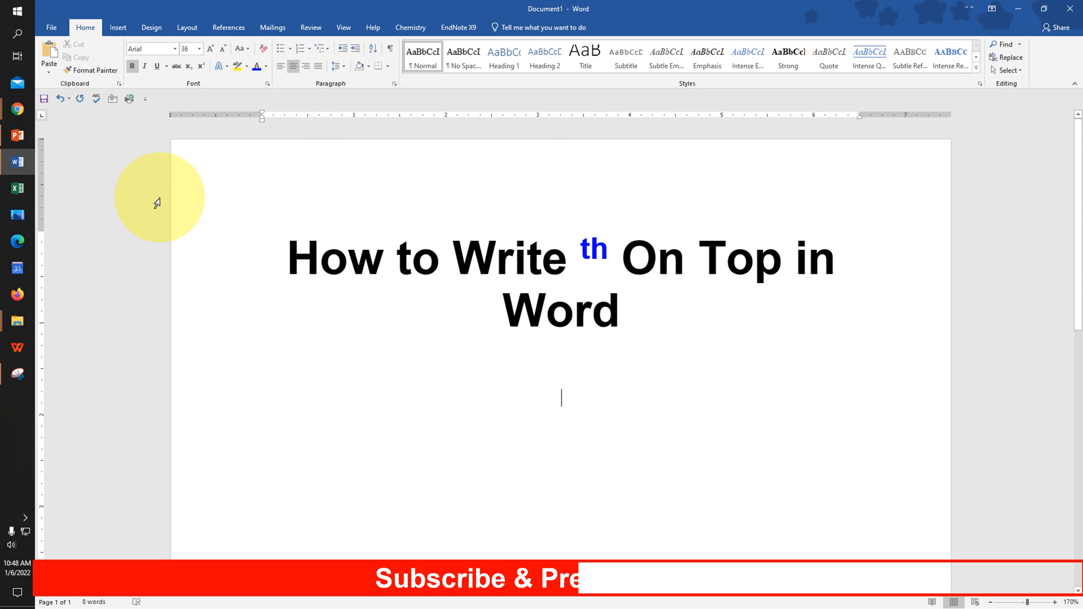
# Insert a new equation below the title containing an empty Superscript script template.
pyautogui.click(118, 28)
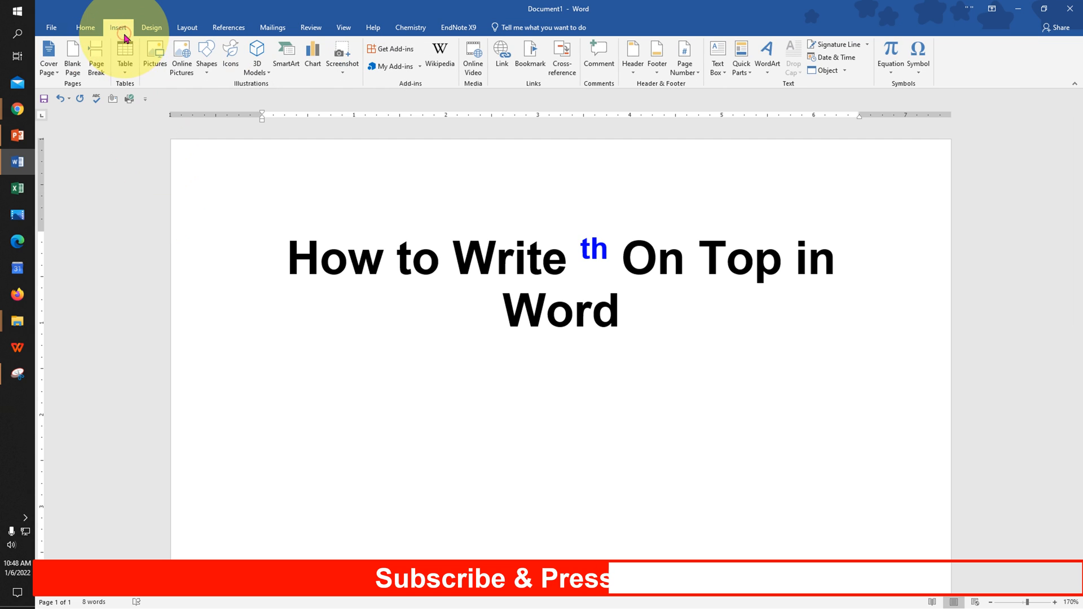
pyautogui.click(890, 54)
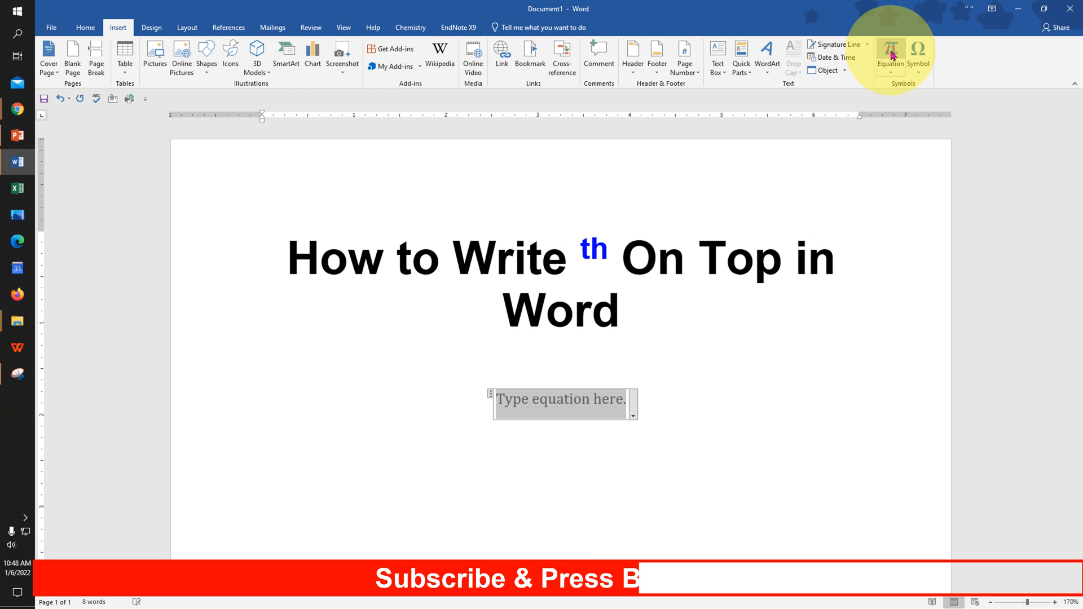
pyautogui.click(889, 55)
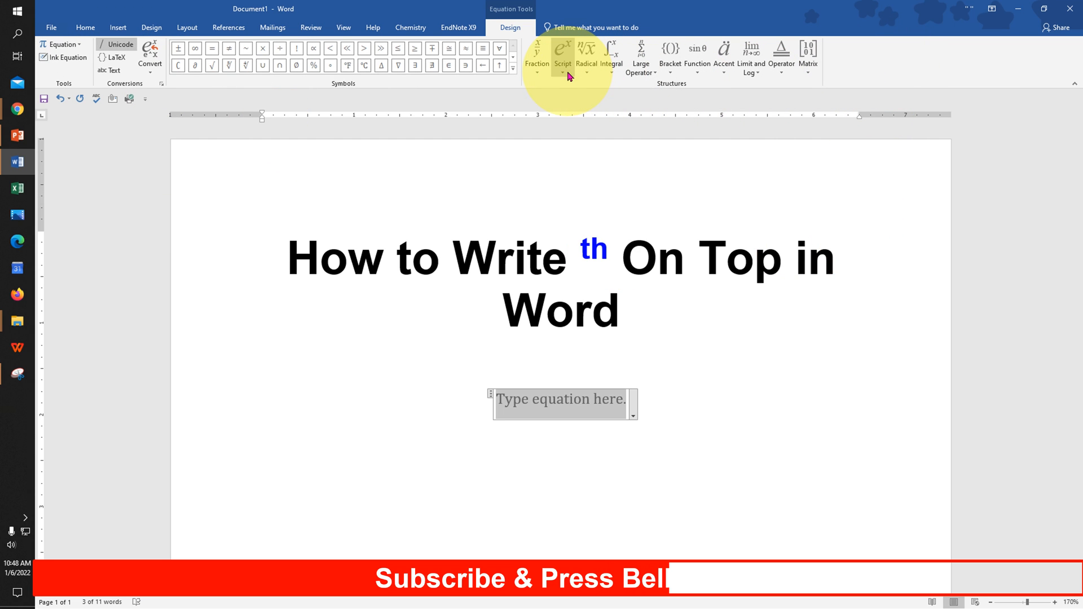
pyautogui.click(562, 54)
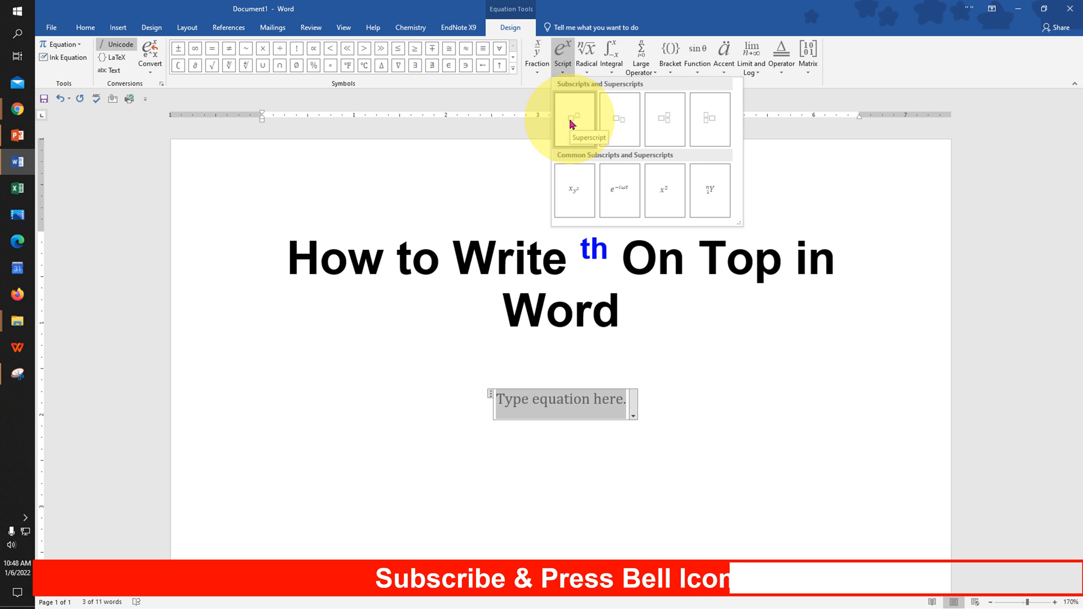
pyautogui.click(573, 119)
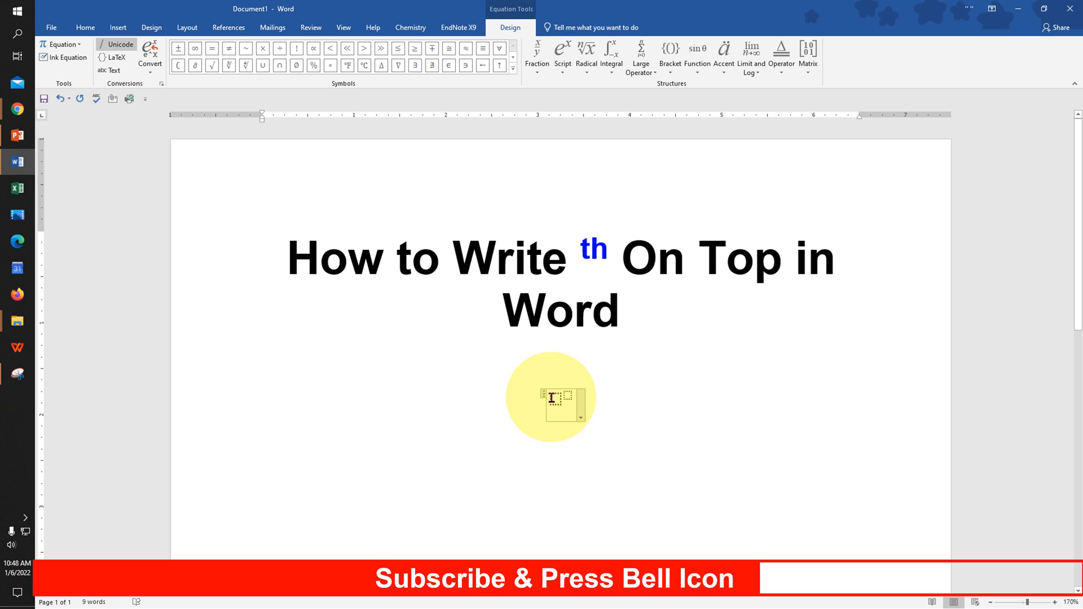
# Enter 5 as the base and 'th' as the superscript, then click outside the equation.
pyautogui.write('5')
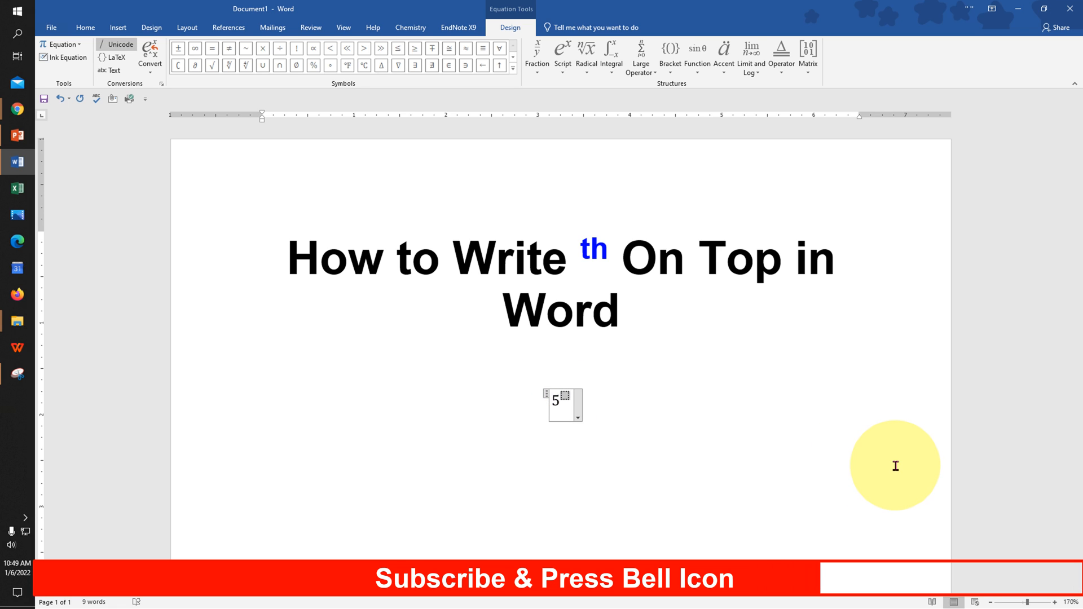
pyautogui.write('th')
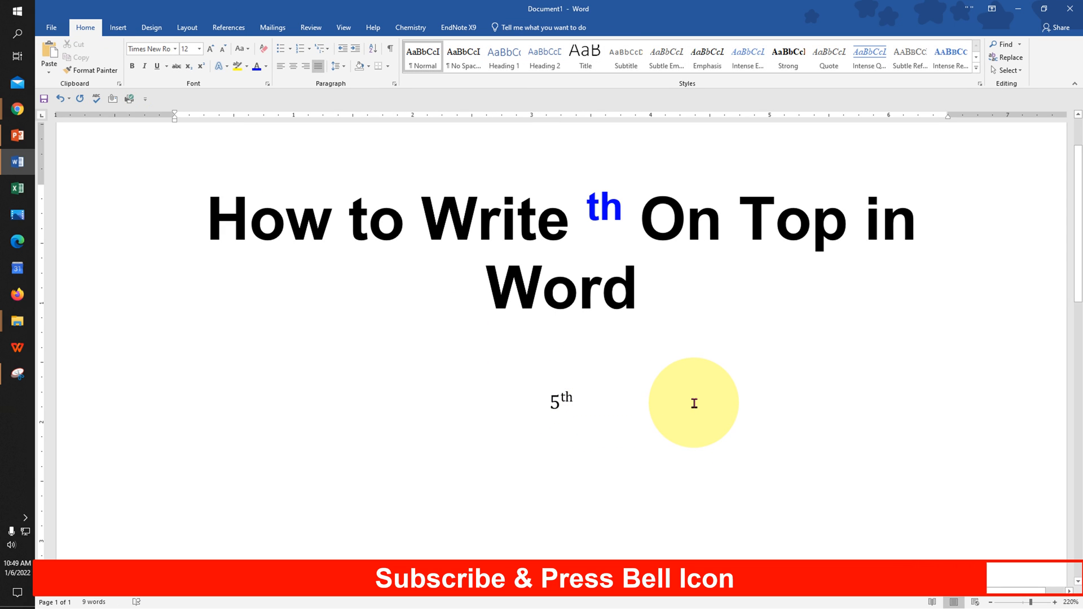
pyautogui.click(575, 401)
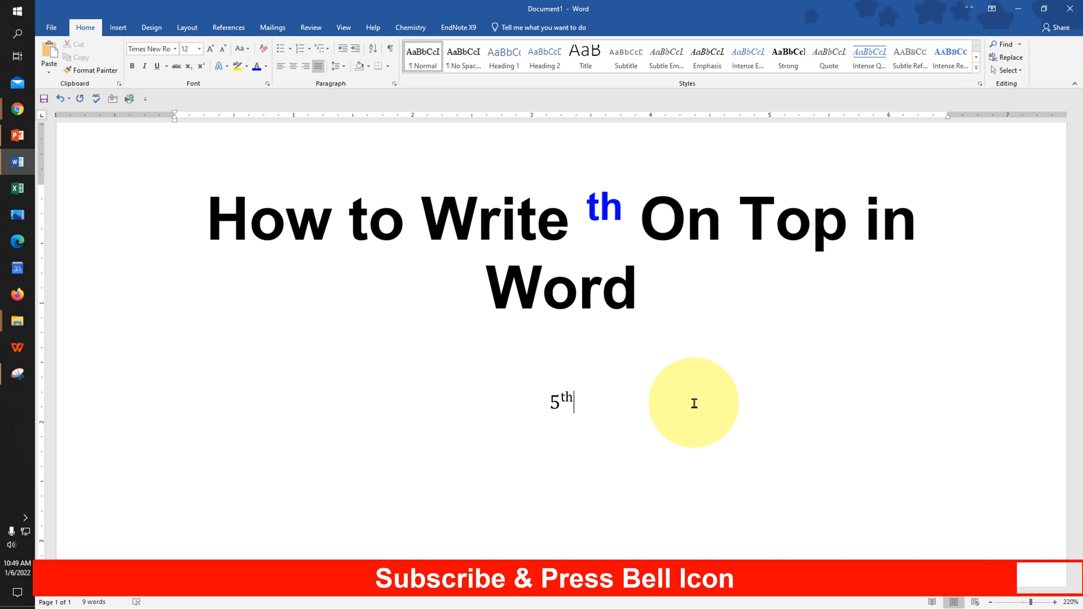